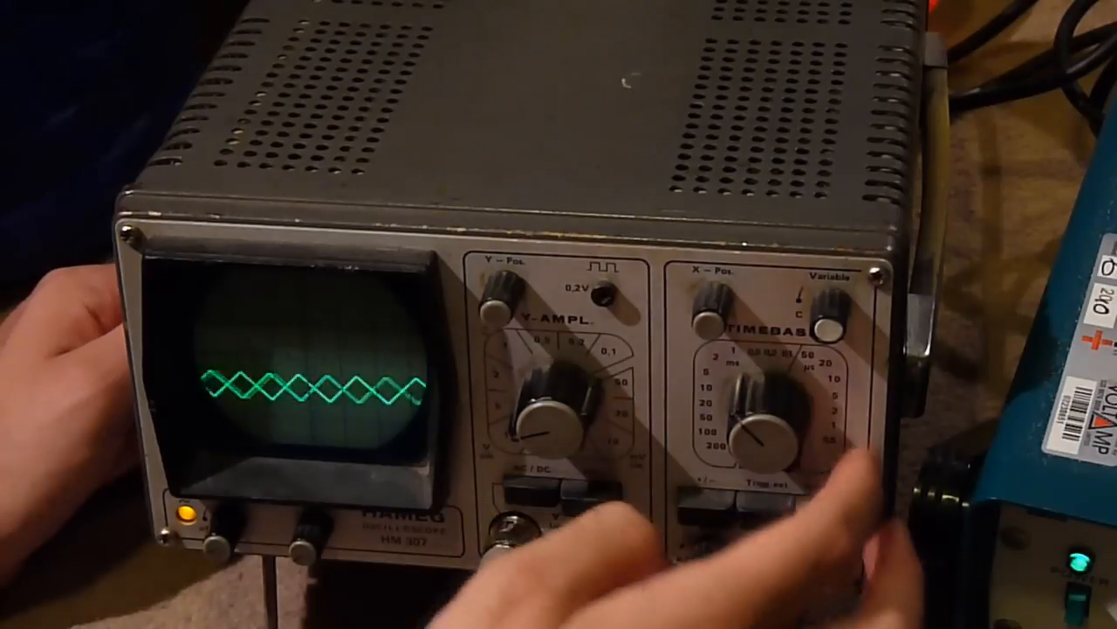
pyautogui.moveTo(768, 411); pyautogui.dragTo(759, 384)
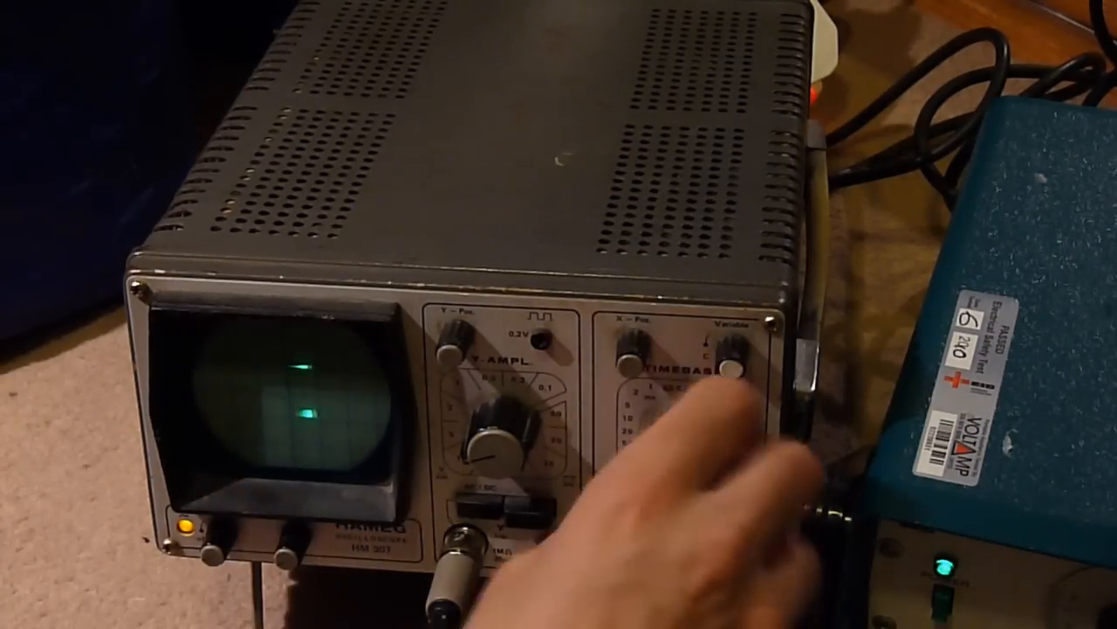
pyautogui.moveTo(733, 419); pyautogui.dragTo(689, 436)
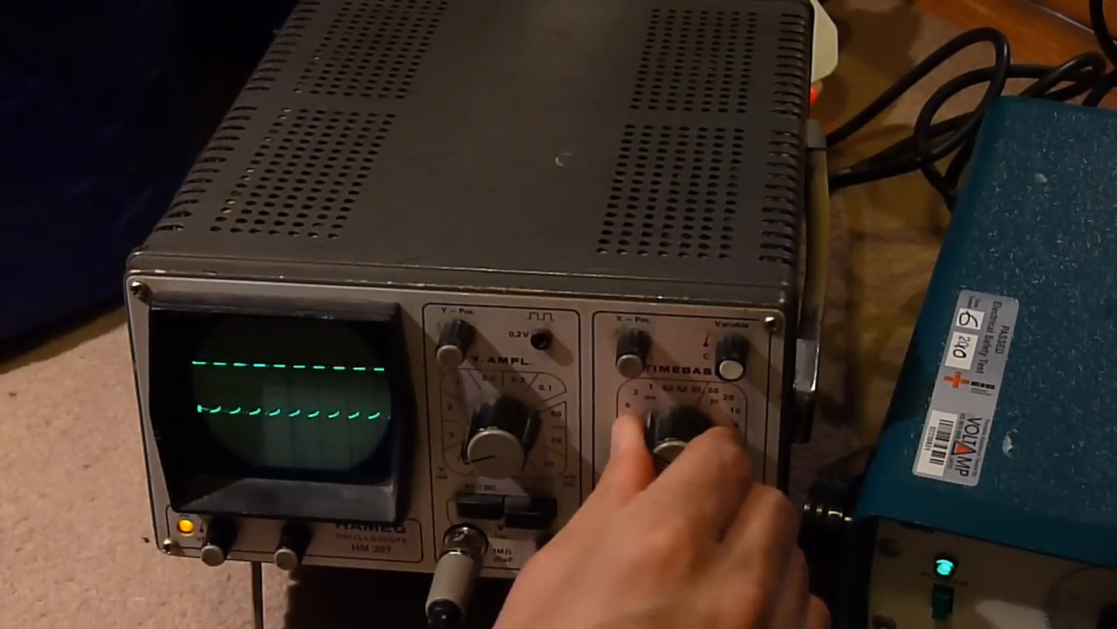